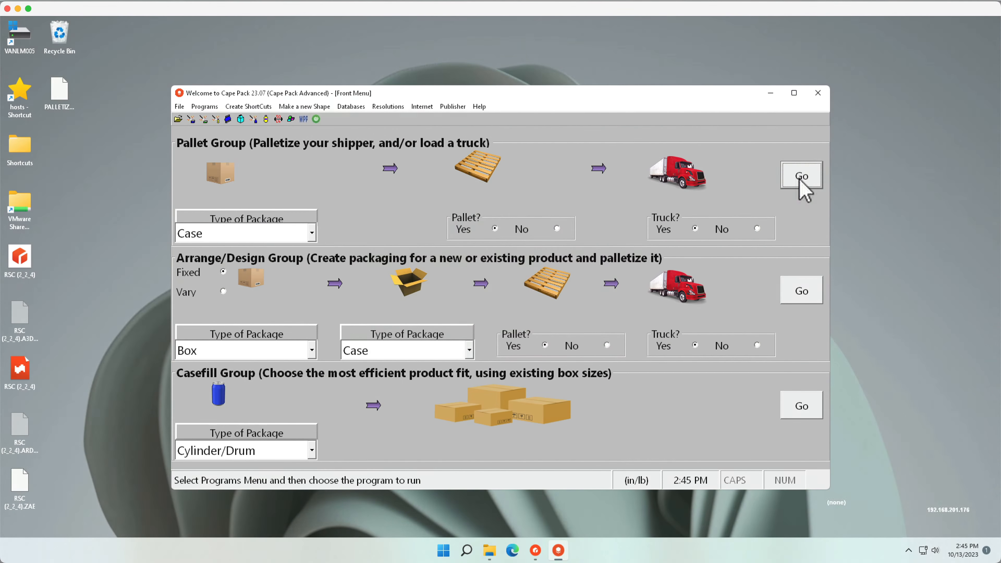
- Launch the Pallet program from the Front Menu for a Case package type
click(802, 176)
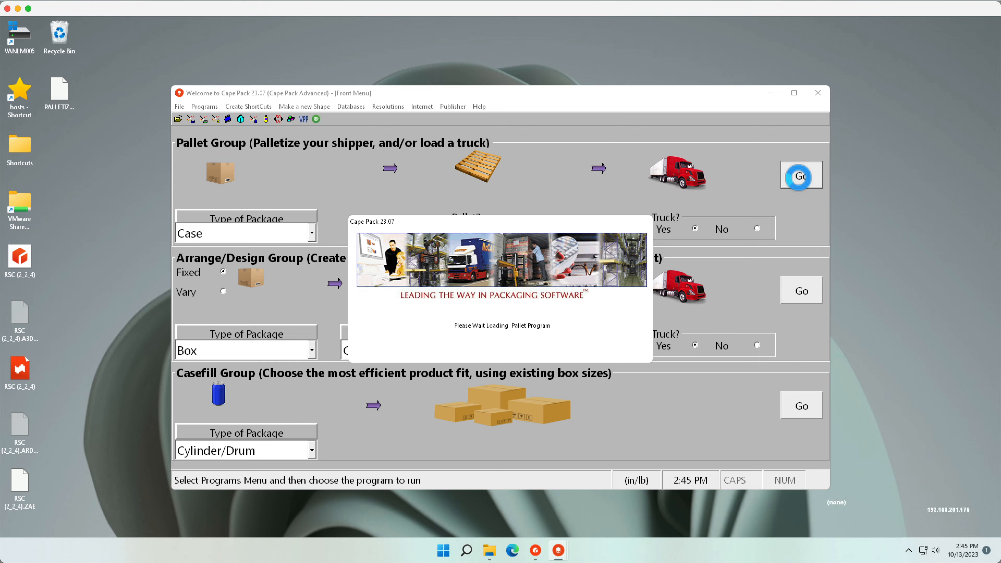
click(801, 176)
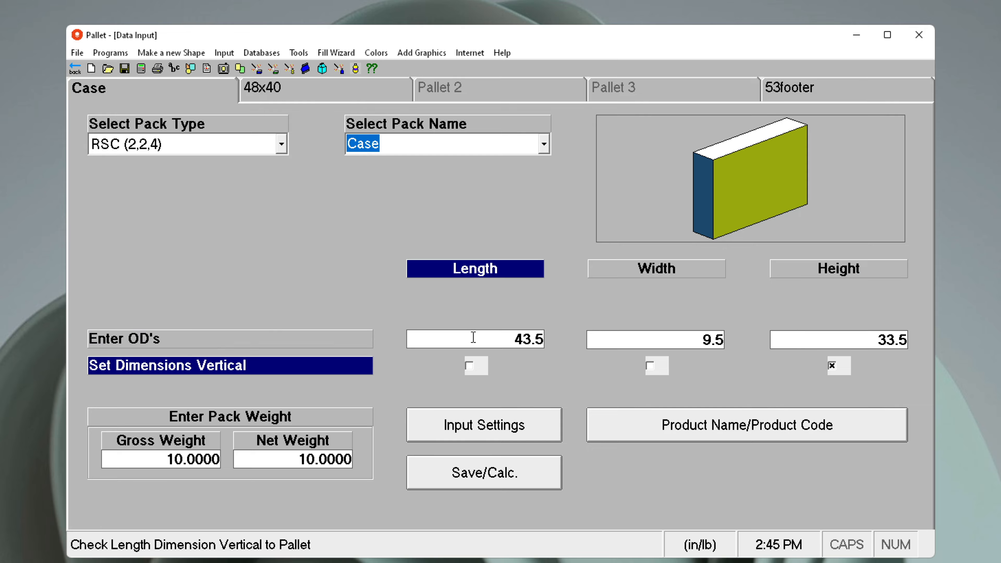
mouse_move(817, 393)
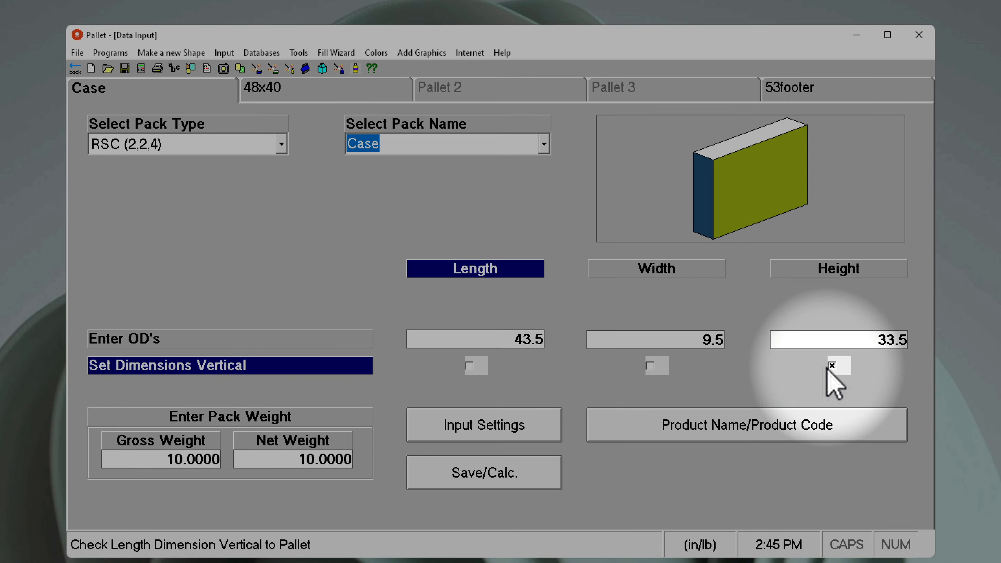
- Allow the case on its width, enter gross weight 36.875 and net 3.25, then Save/Calc
click(656, 366)
text(36)
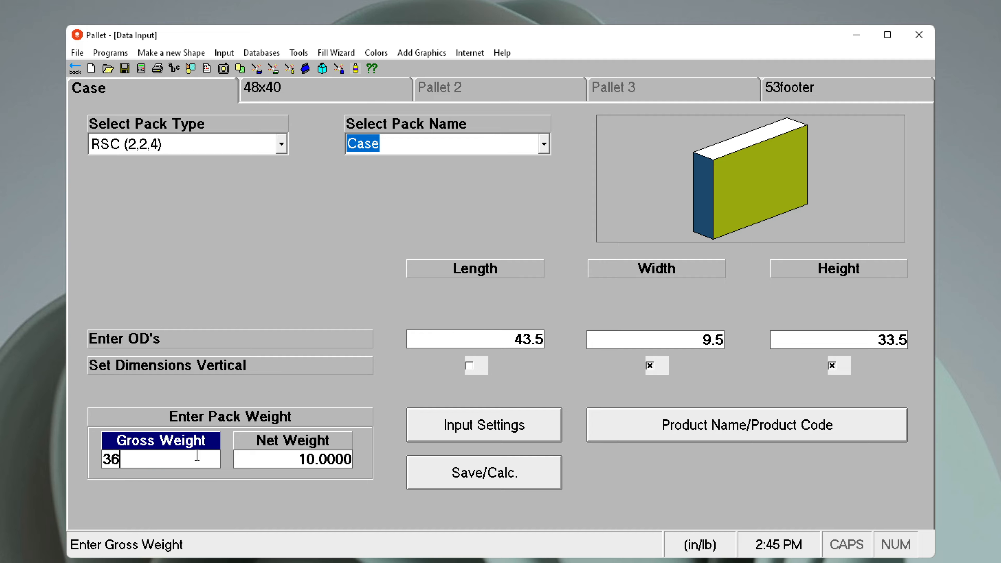
text(.875)
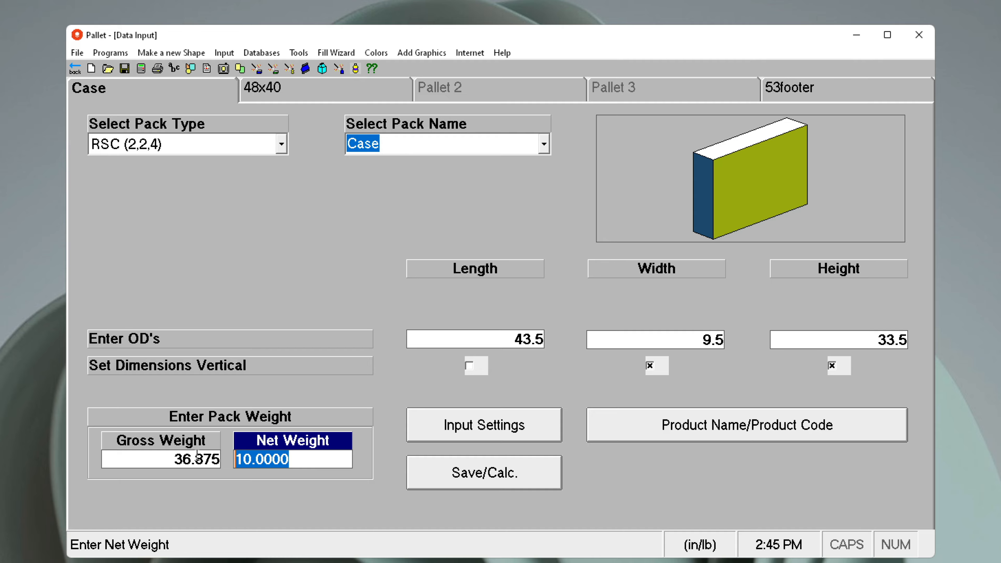
text(3.25)
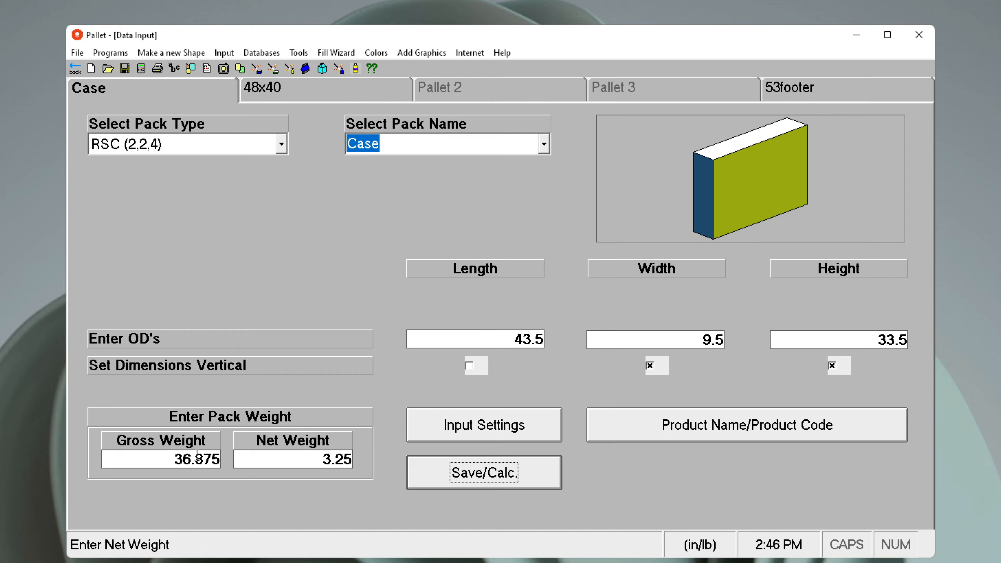
click(275, 88)
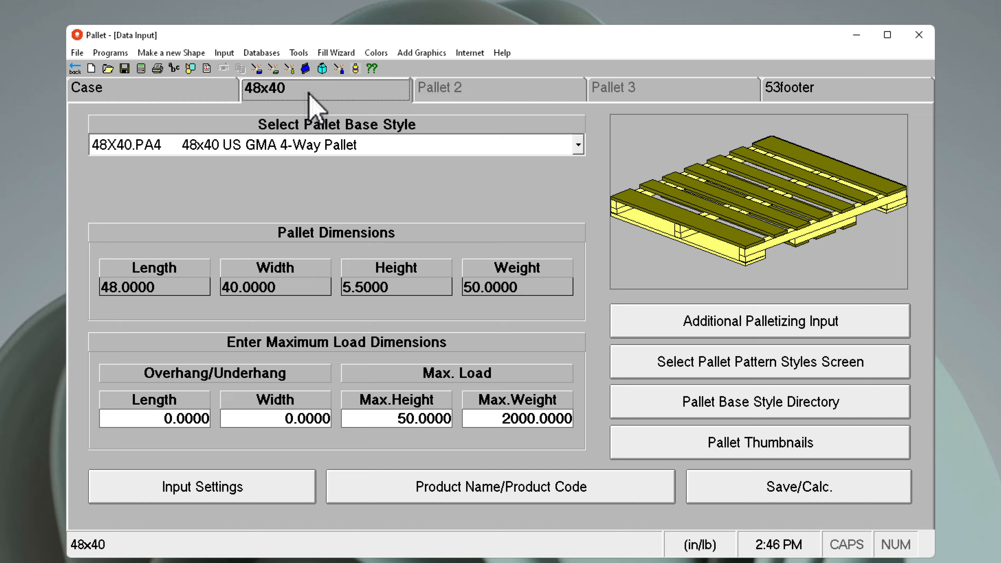
mouse_move(375, 413)
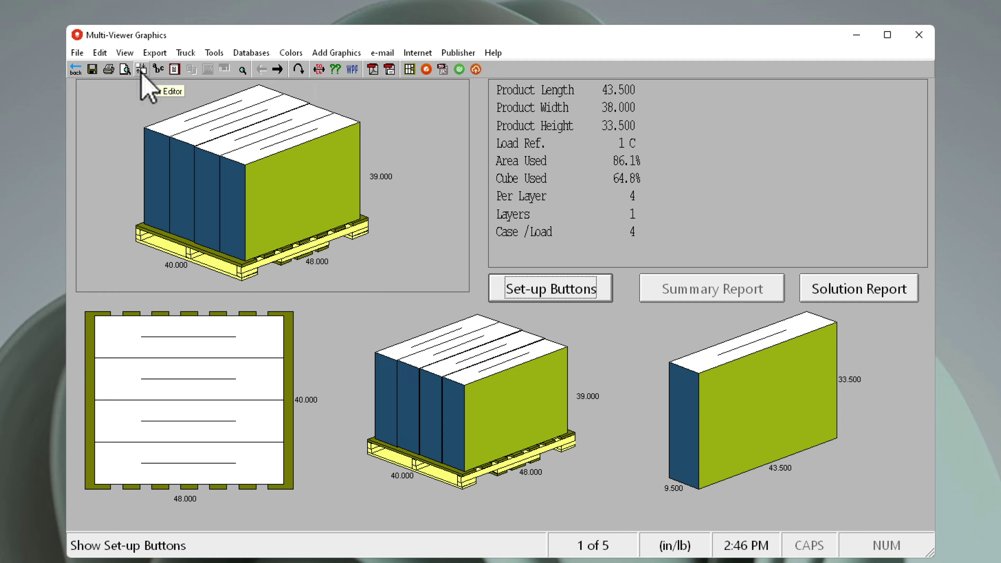
mouse_move(254, 193)
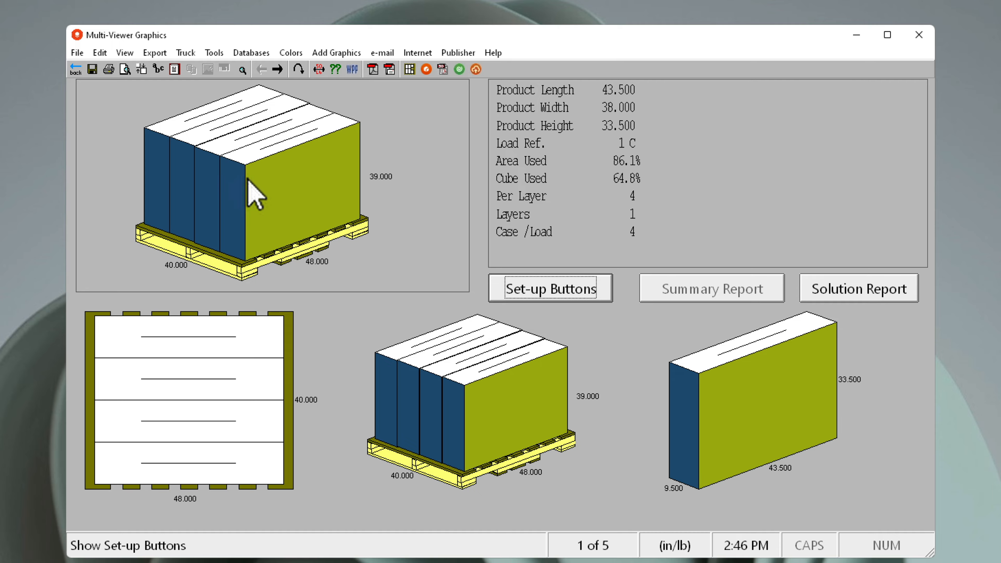
mouse_move(215, 52)
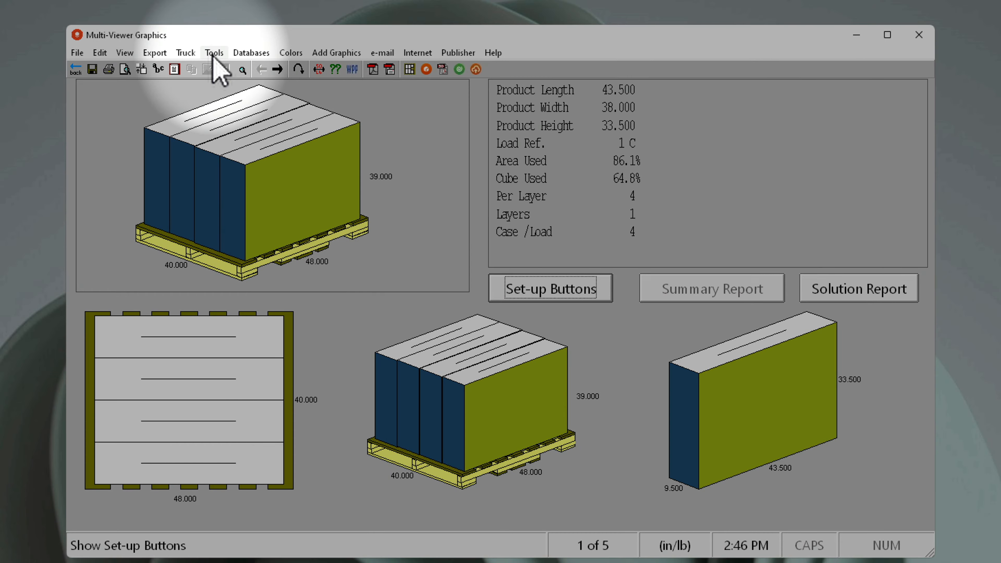
- List the analysis tools over the one-layer, 4-case pallet result
click(214, 52)
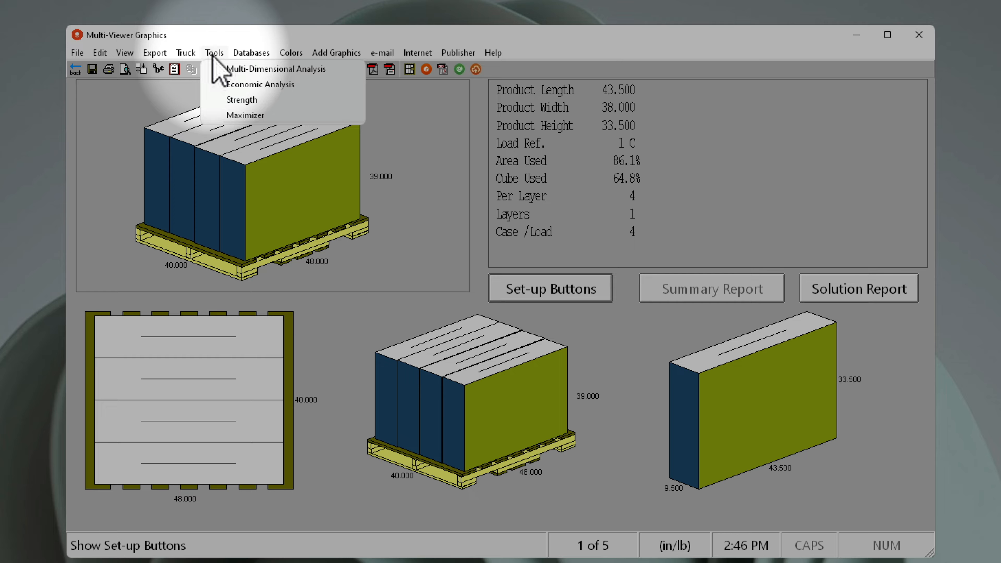
mouse_move(281, 69)
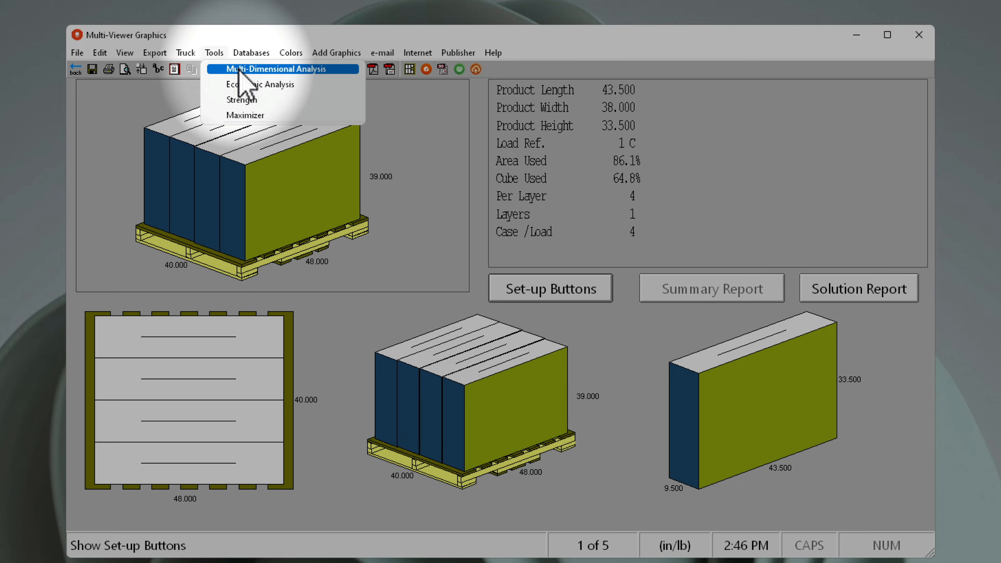
mouse_move(275, 90)
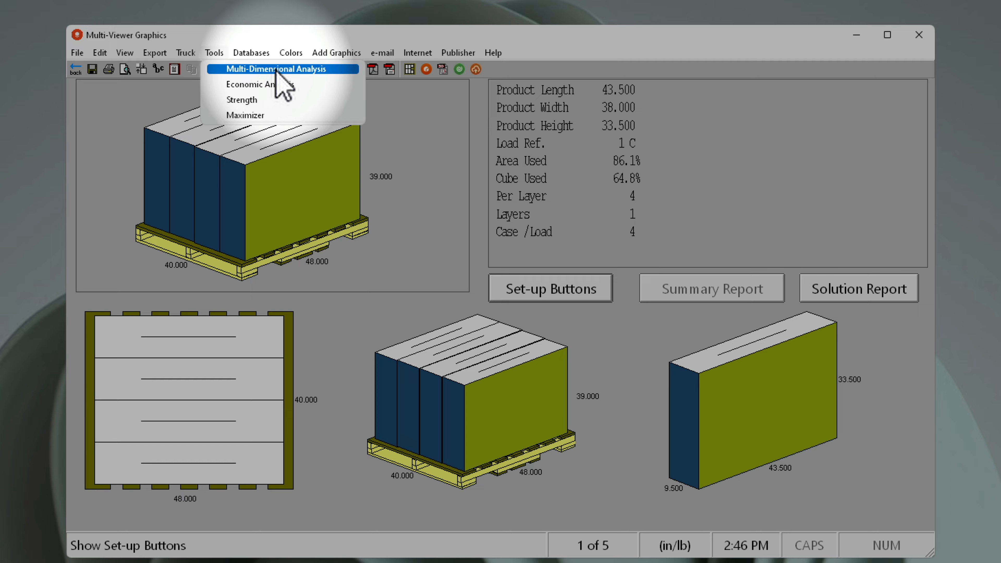
- Run Multi-Dimensional Analysis, giving Solution #1 of 5 cases per load at 81.0% efficiency
click(268, 68)
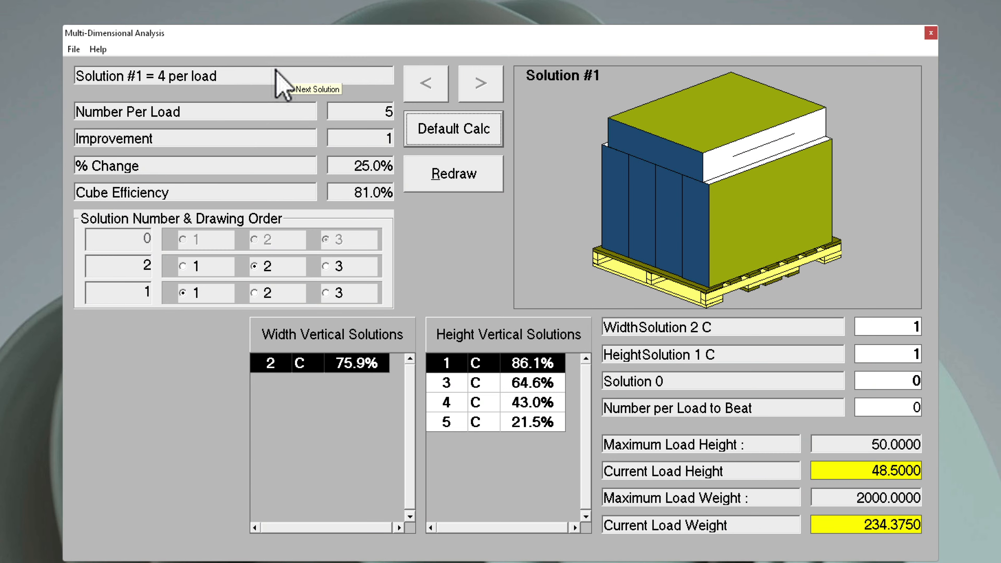
mouse_move(209, 96)
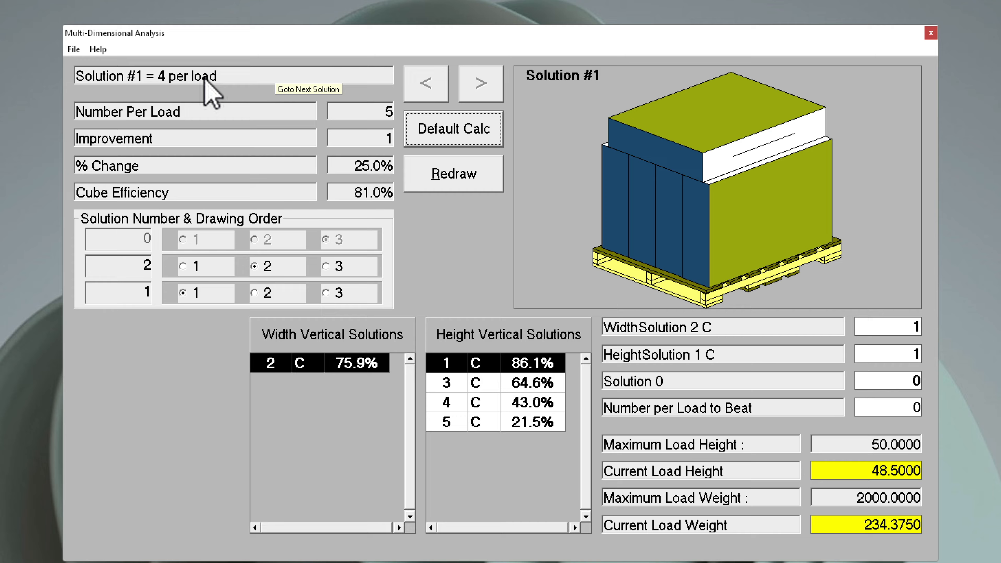
mouse_move(480, 84)
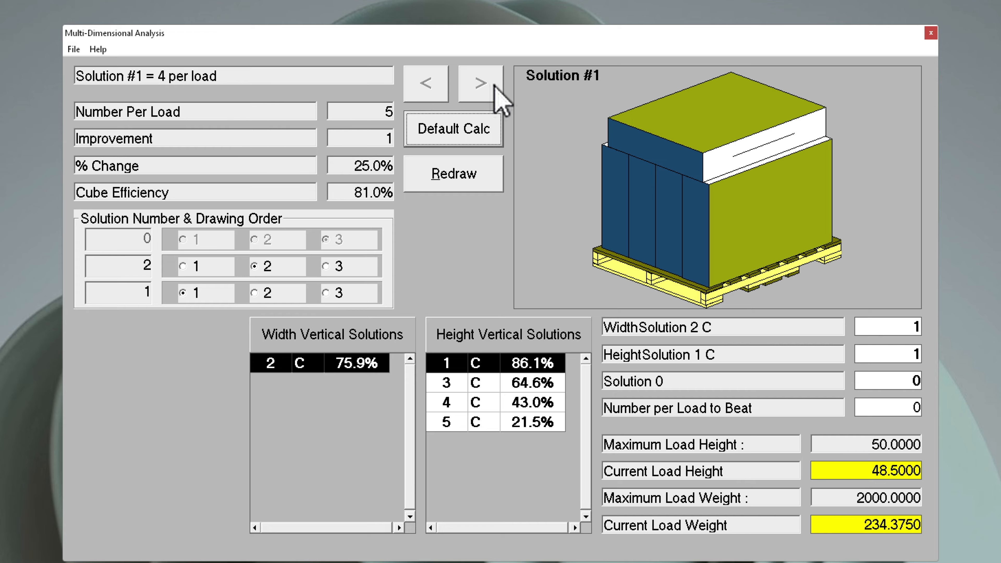
mouse_move(492, 102)
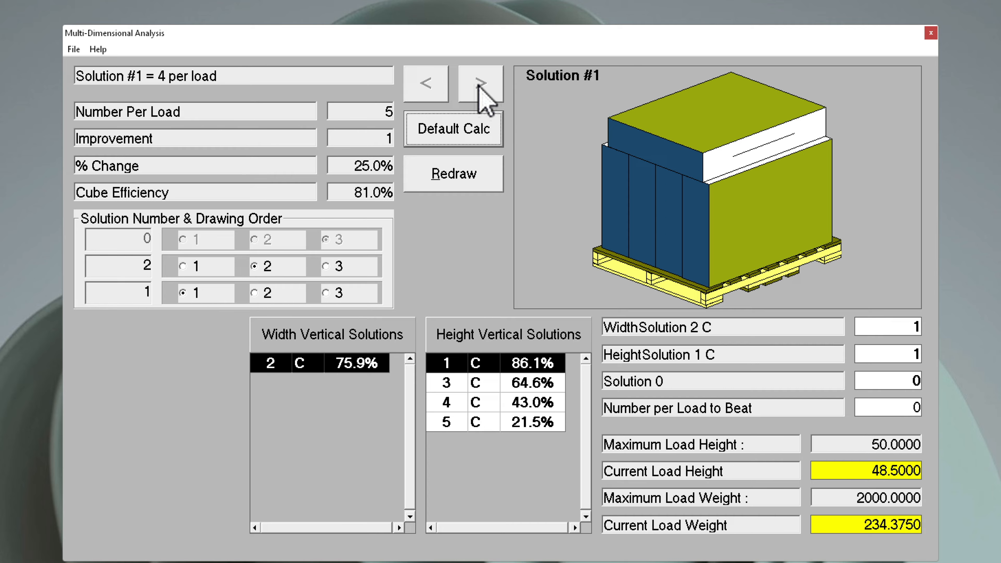
mouse_move(375, 342)
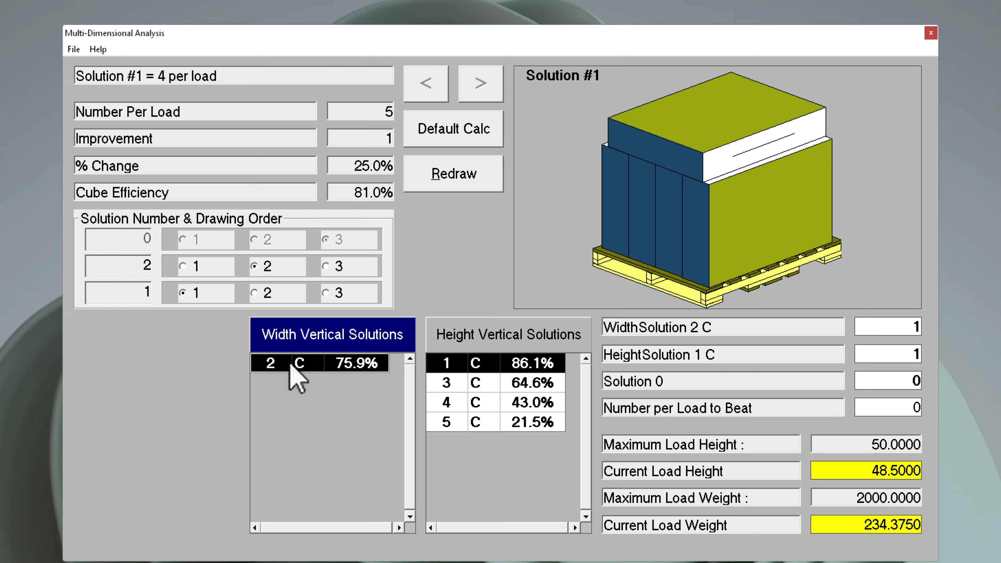
click(504, 382)
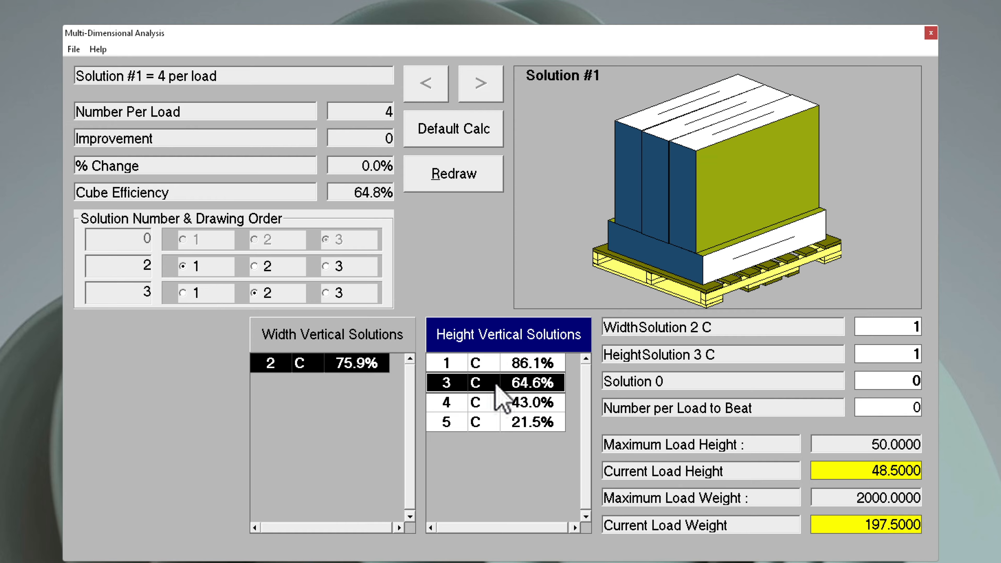
click(505, 402)
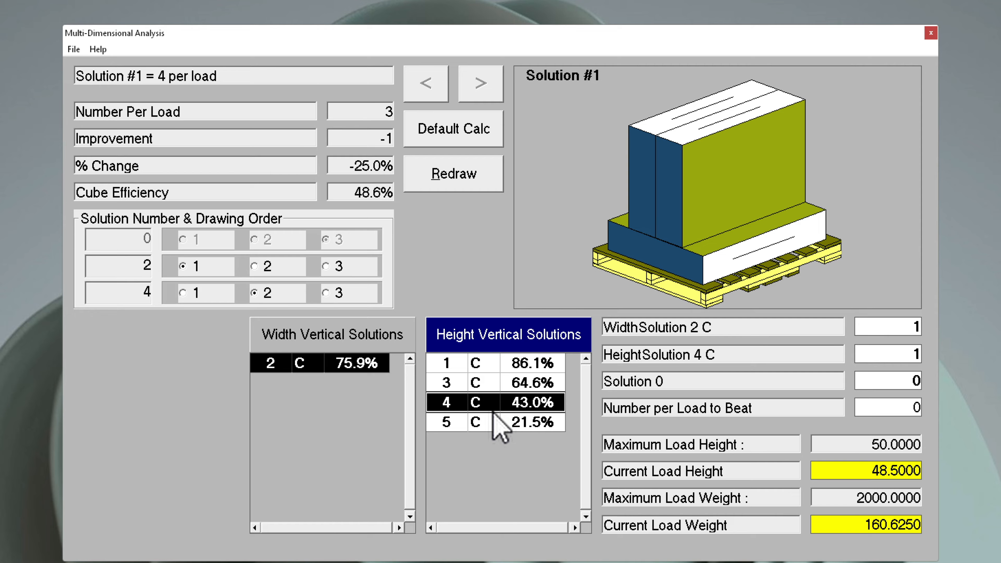
click(476, 363)
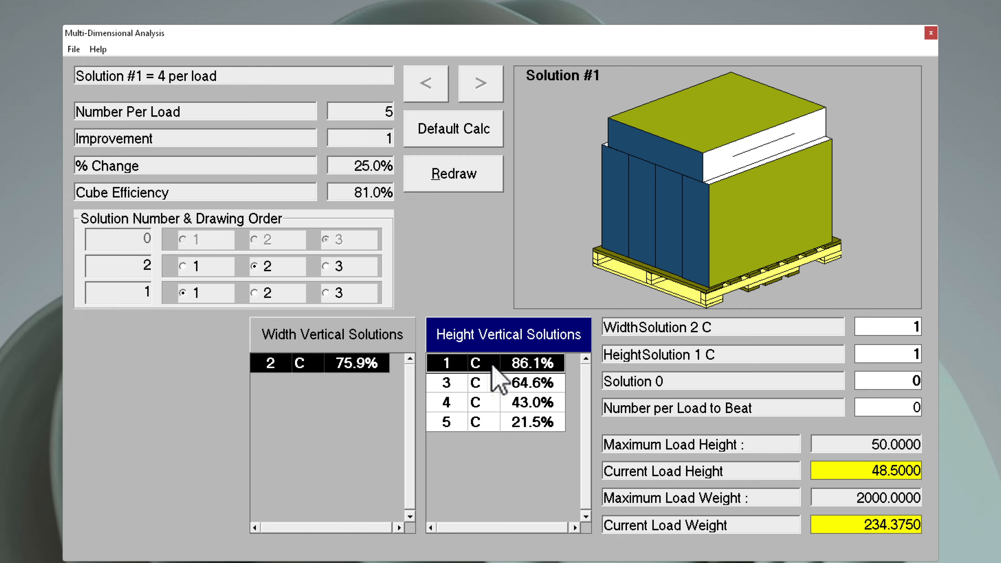
mouse_move(223, 132)
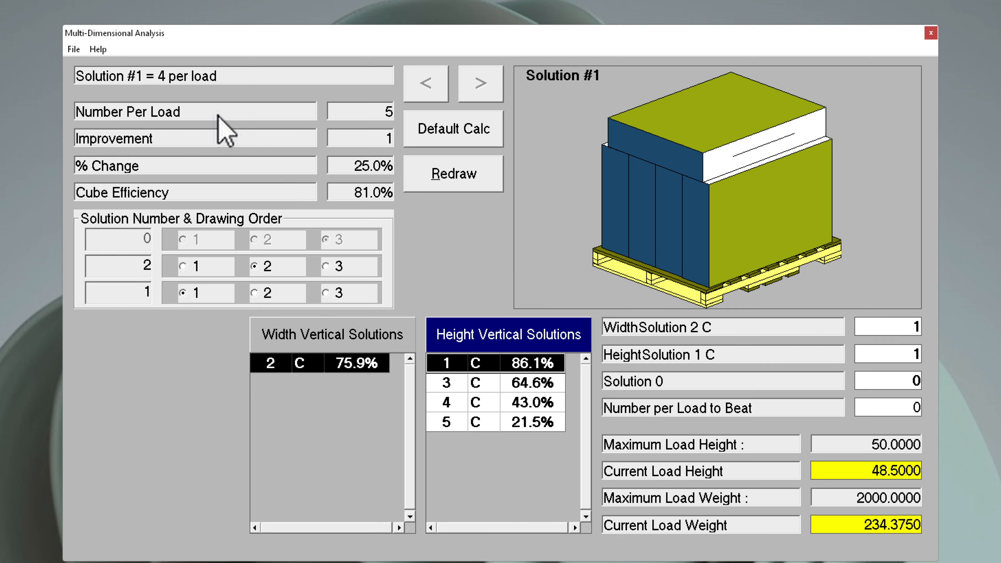
mouse_move(363, 154)
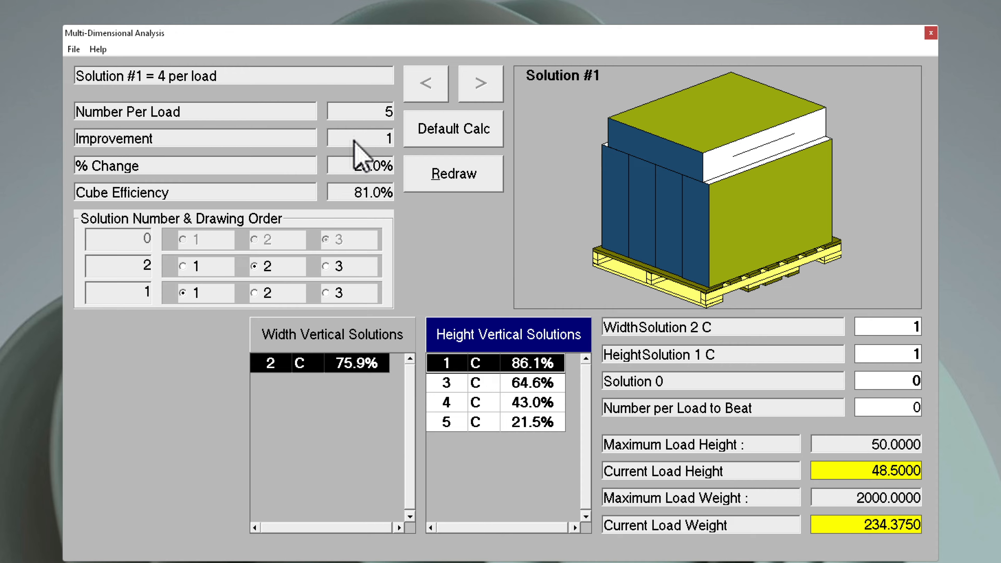
mouse_move(366, 207)
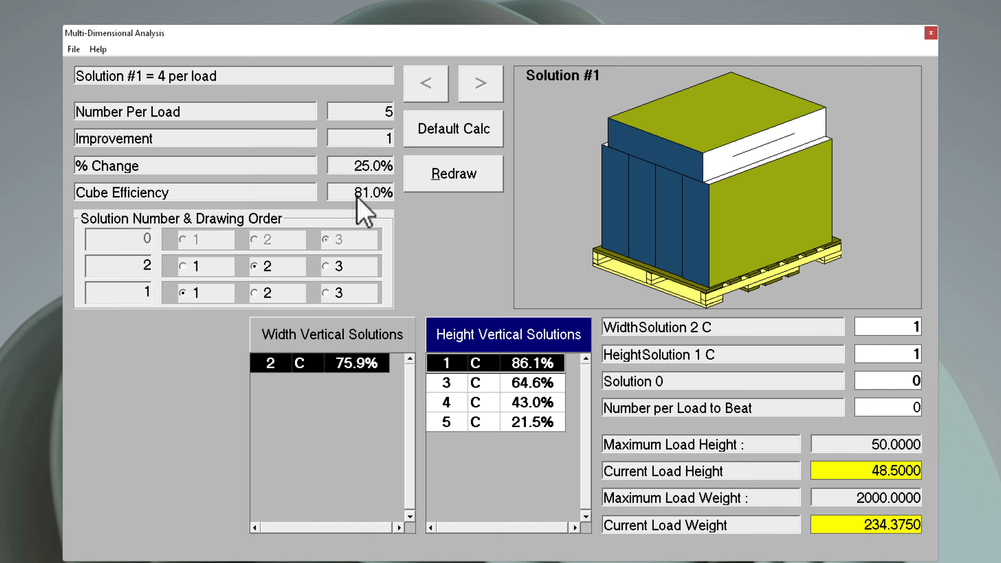
mouse_move(394, 297)
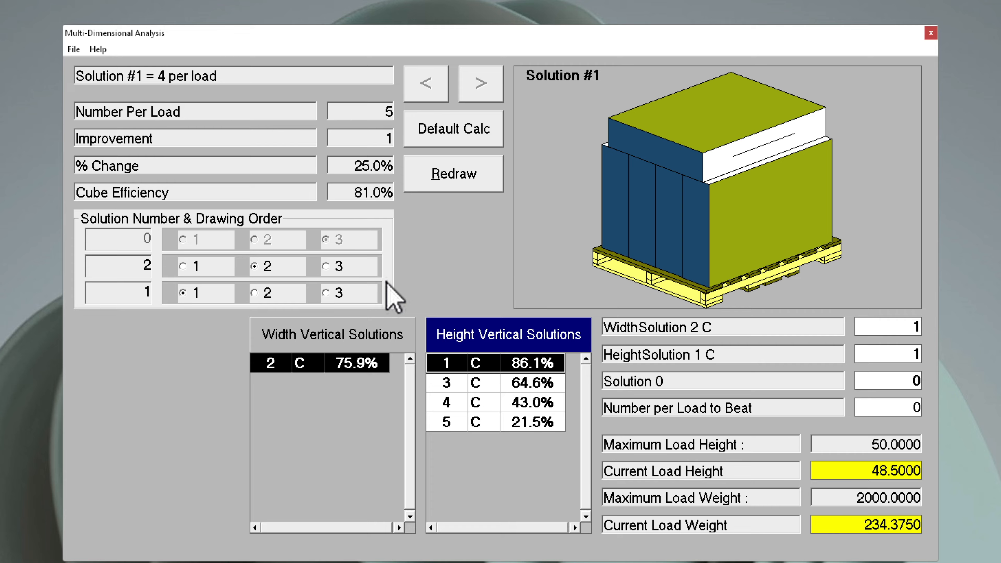
mouse_move(893, 462)
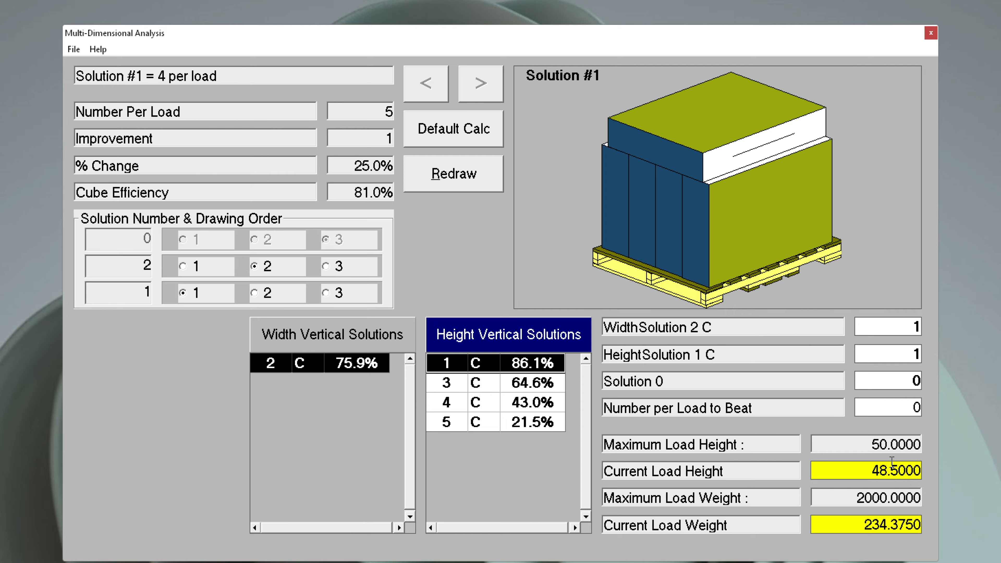
mouse_move(890, 529)
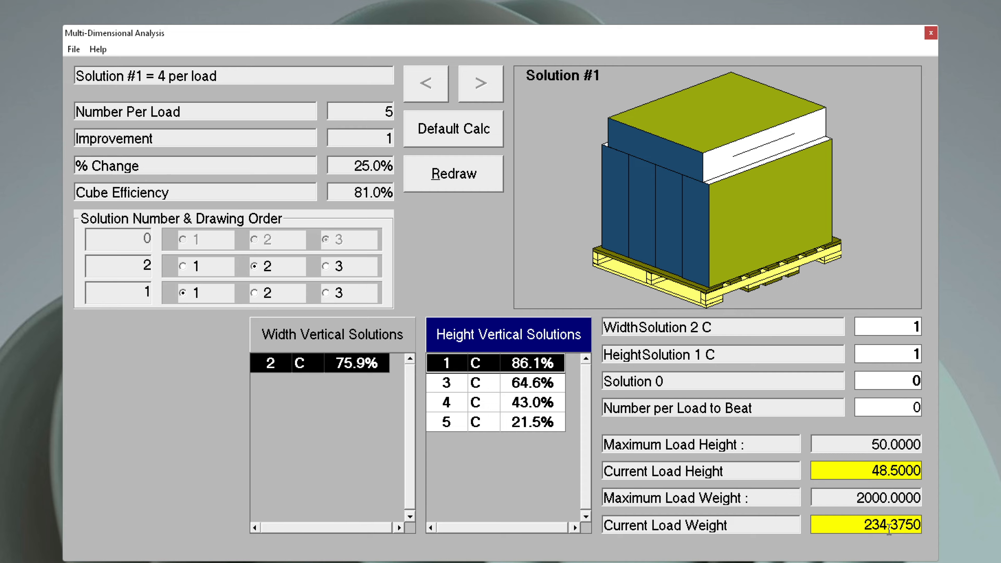
mouse_move(112, 87)
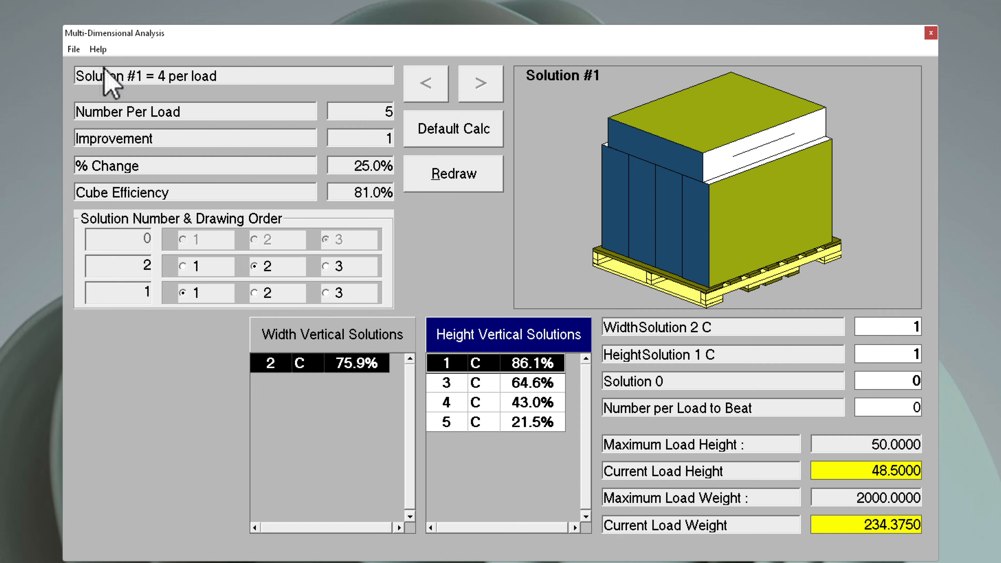
- Bring up the File menu of the Multi-Dimensional Analysis window after checking the 5-case figures
click(73, 49)
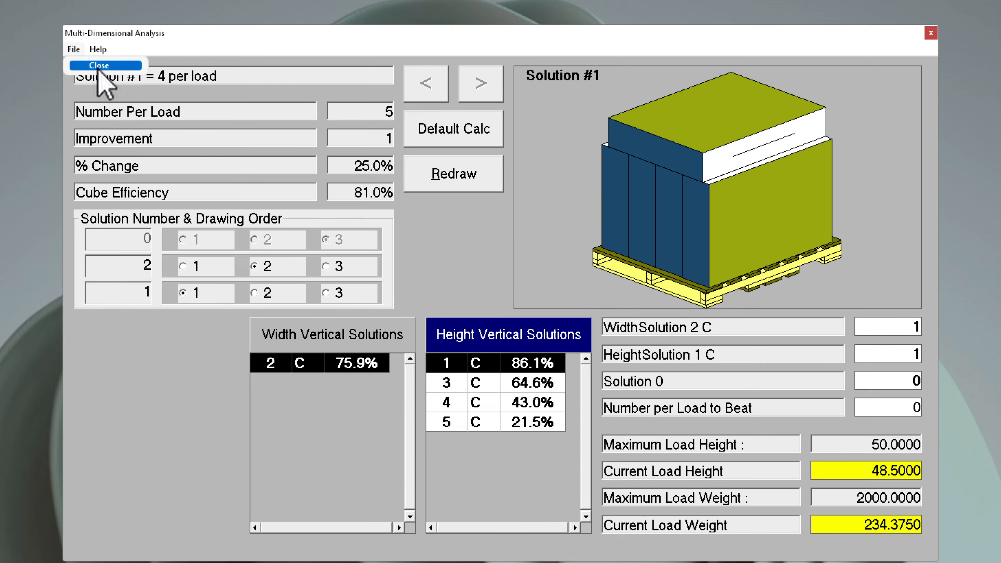
- Close the analysis and save the 5-per-load solution as the pallet load
click(98, 65)
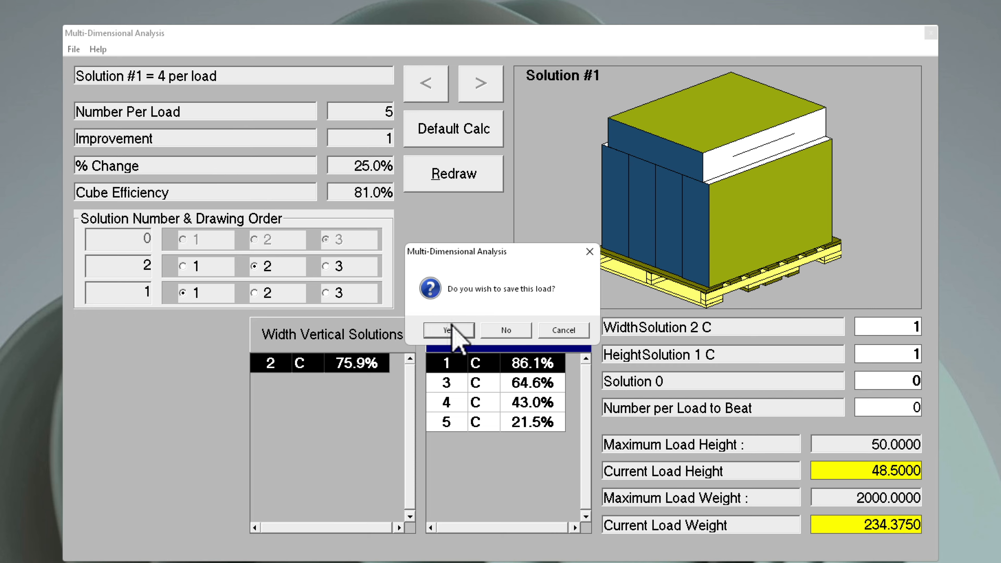
click(448, 331)
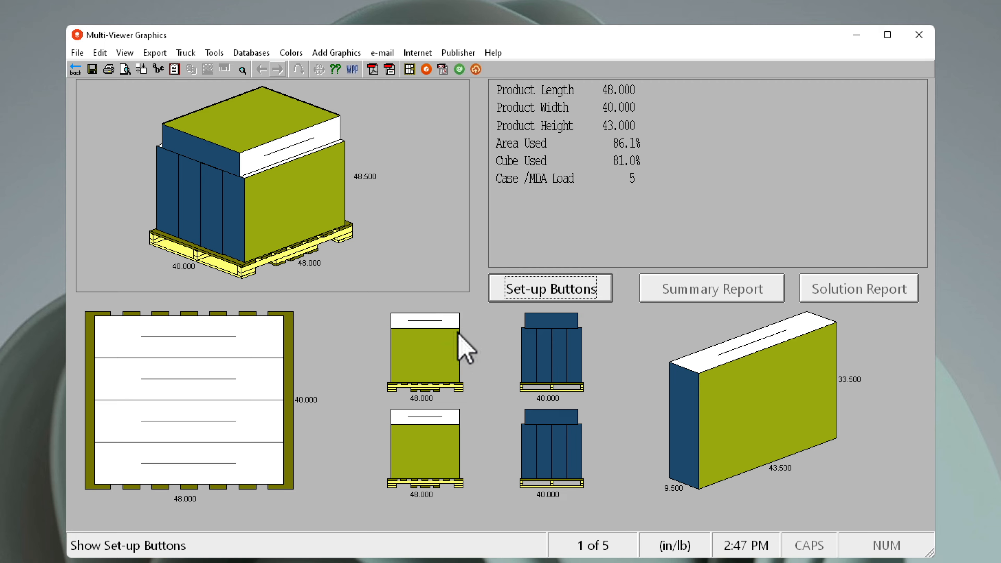
mouse_move(249, 182)
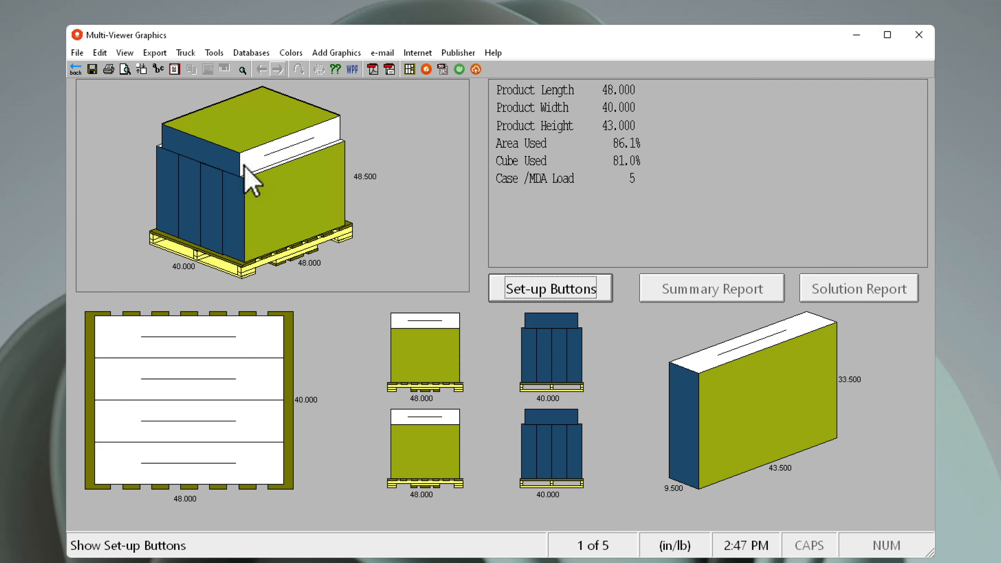
- Send the 5-case pallet load to ArtiosCAD via Export to ESKO
click(154, 52)
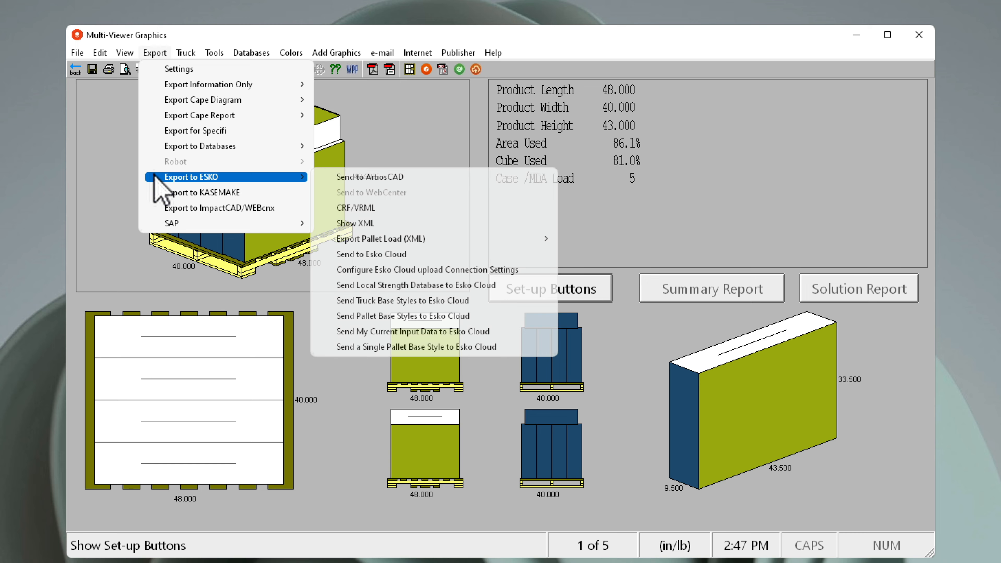
mouse_move(377, 177)
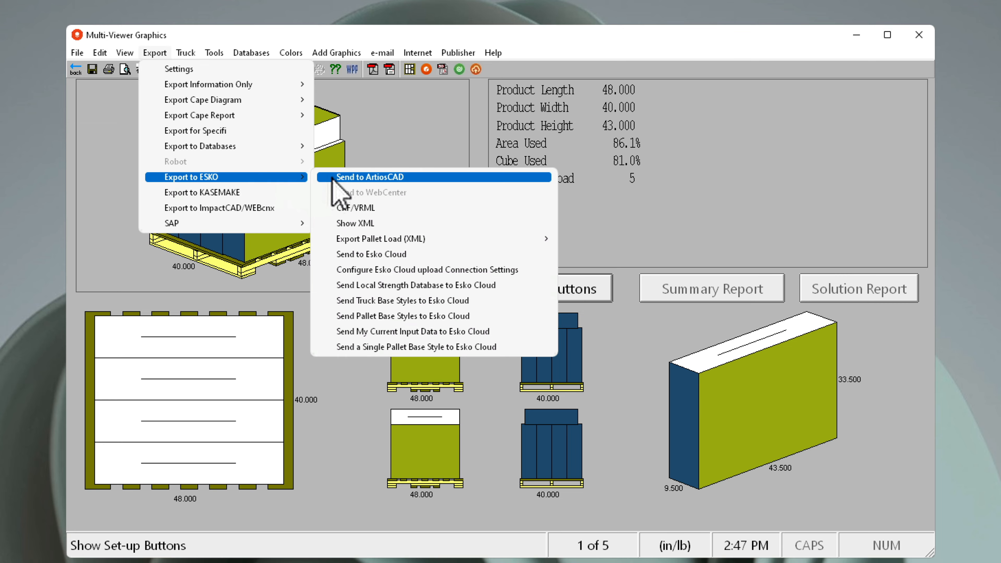
mouse_move(365, 196)
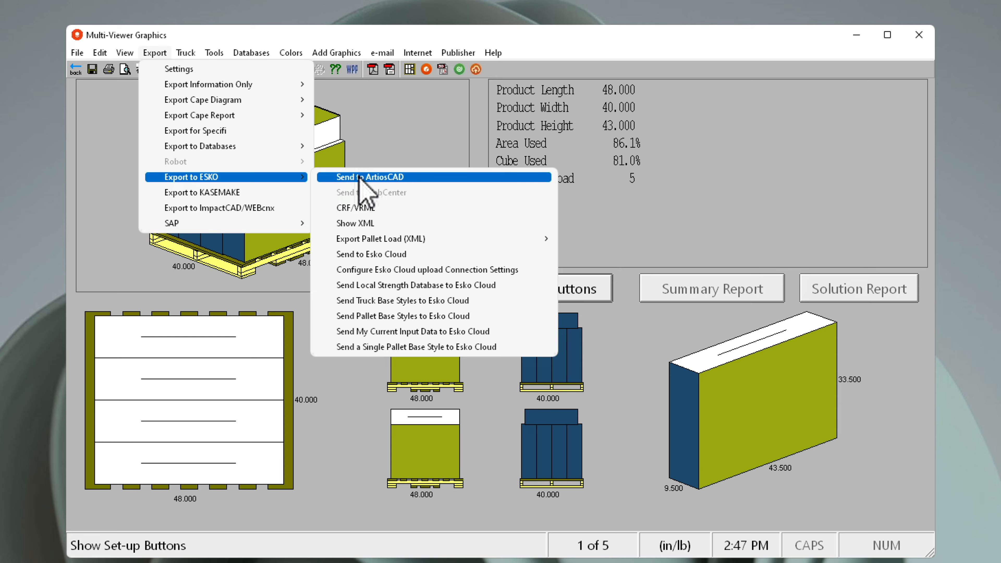
mouse_move(238, 191)
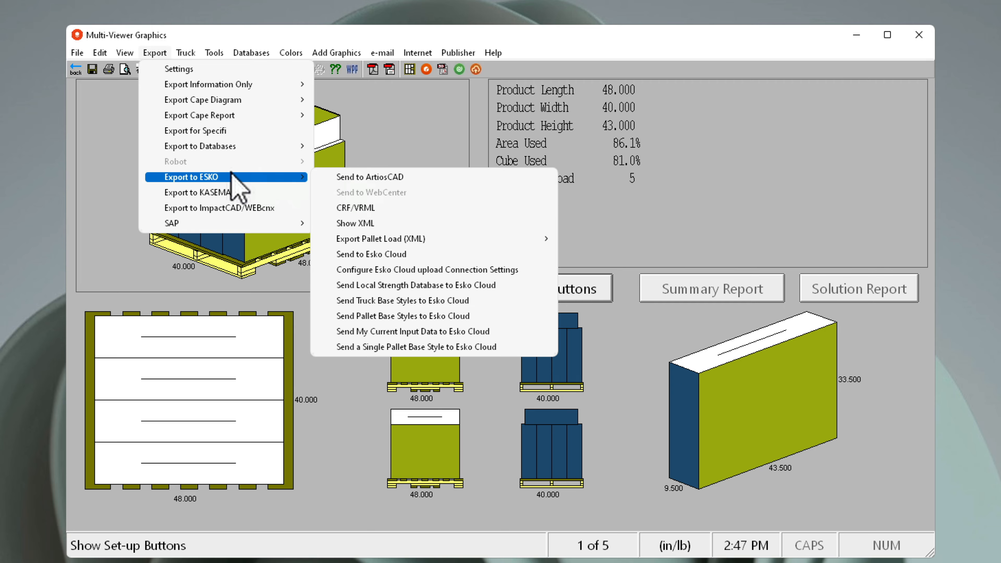
click(369, 177)
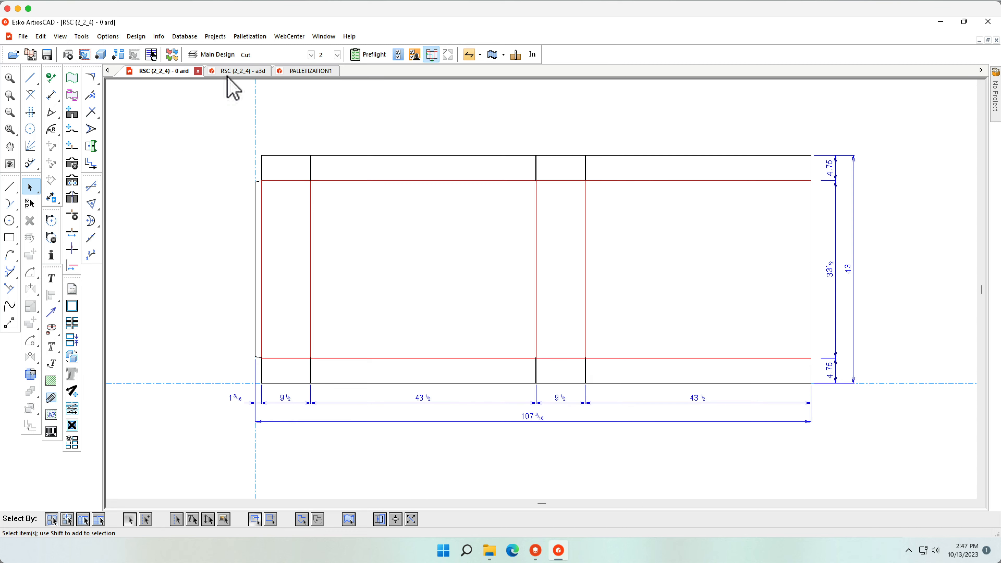
- Switch to the RSC (2_2_4) 3D model and list the Palletization commands
click(236, 70)
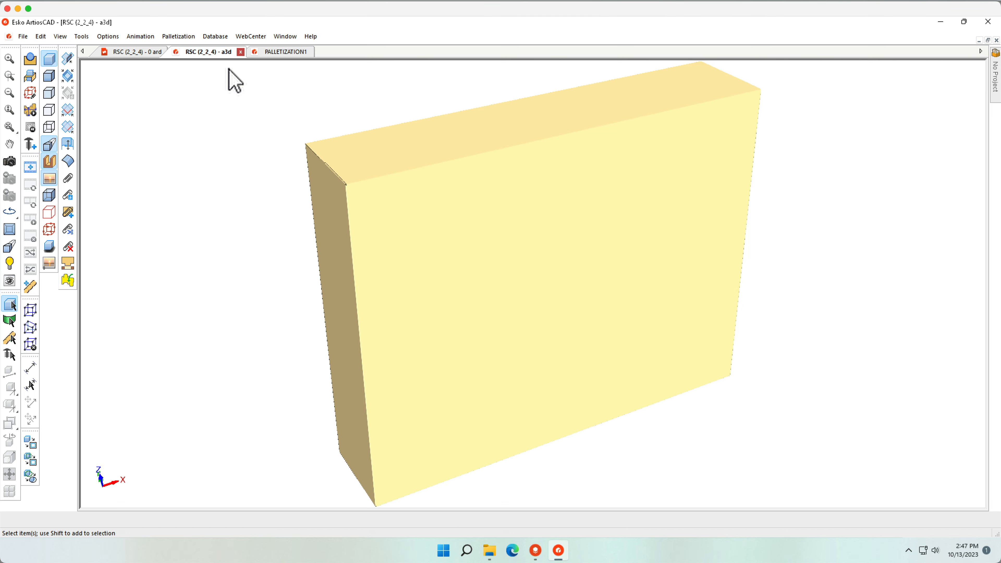
click(179, 36)
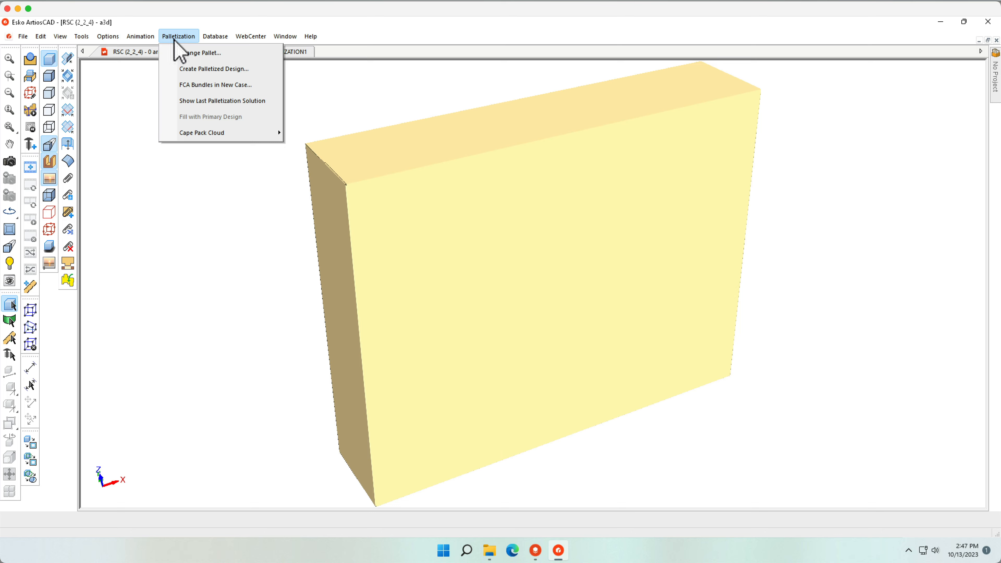
mouse_move(222, 100)
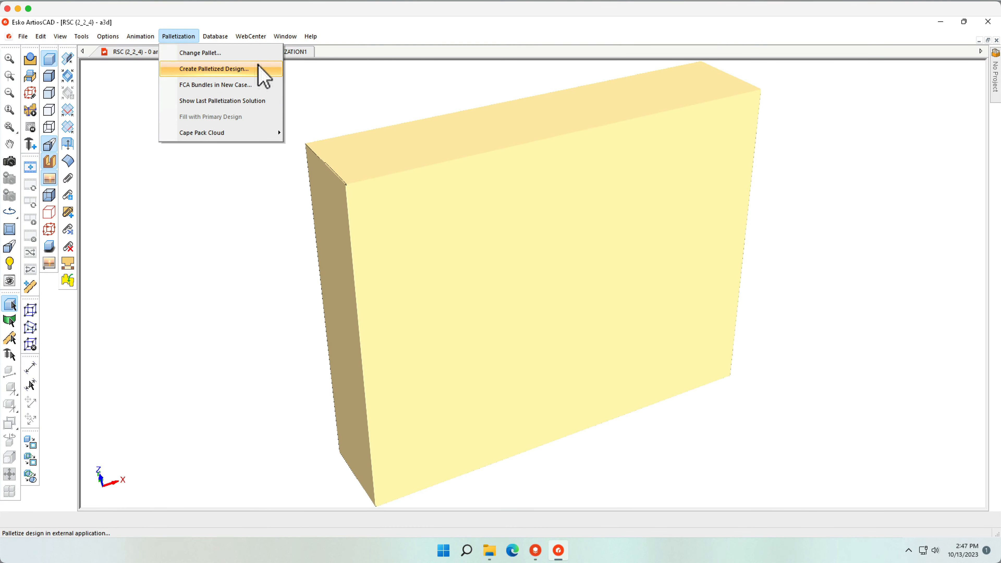
- Create the palletized design PALLETIZATION1, inspect a case, and orbit the stacked load
click(214, 68)
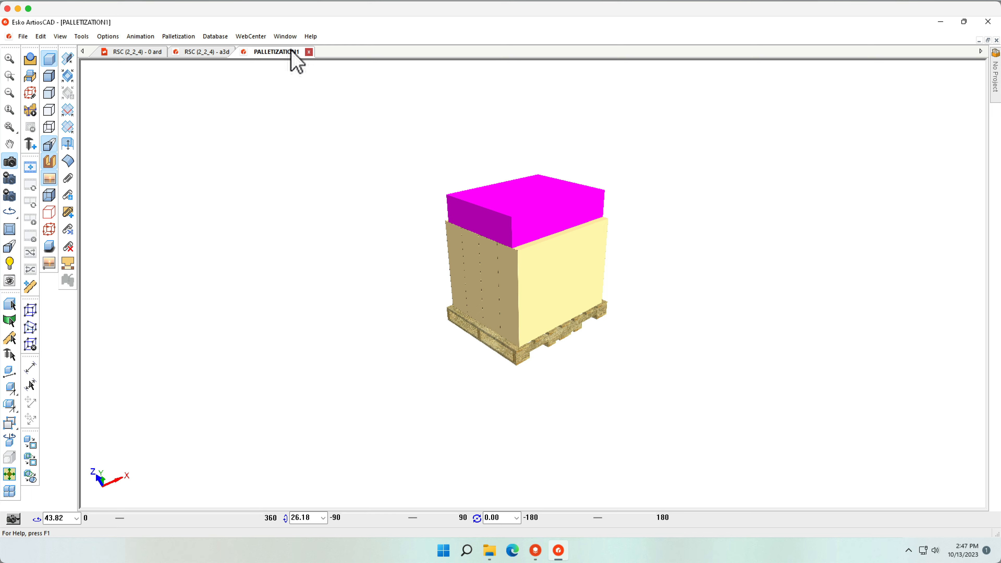
mouse_move(185, 133)
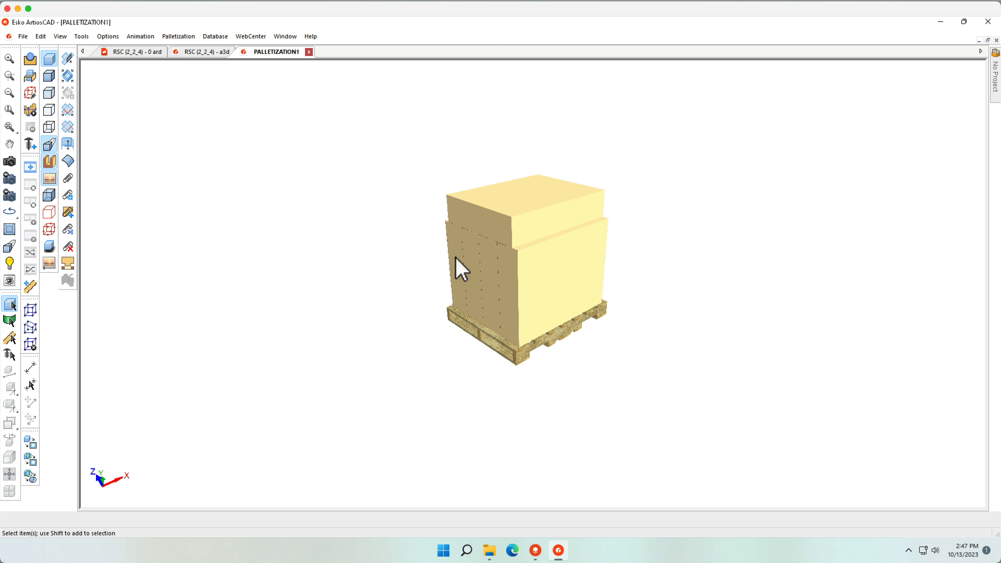
click(463, 268)
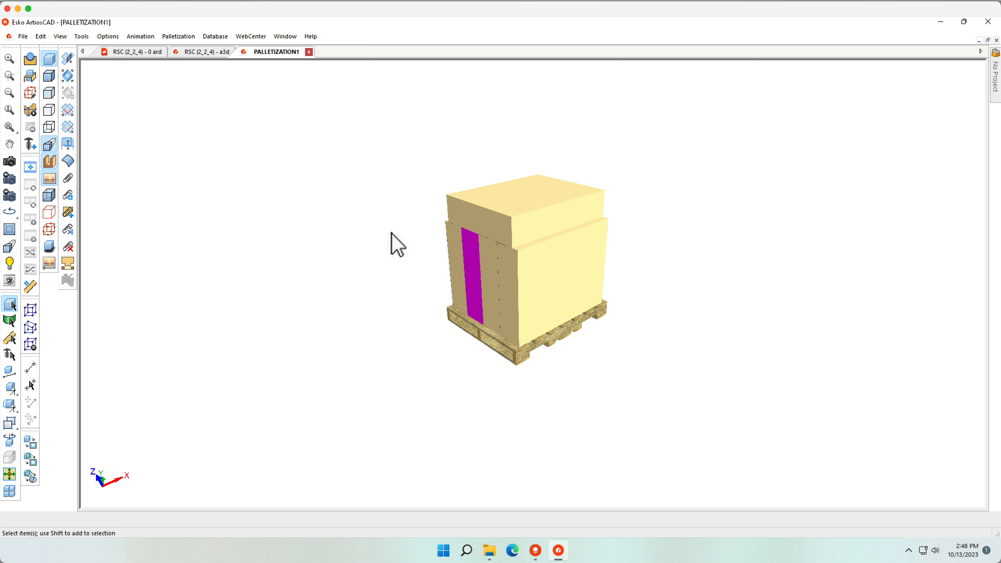
click(9, 195)
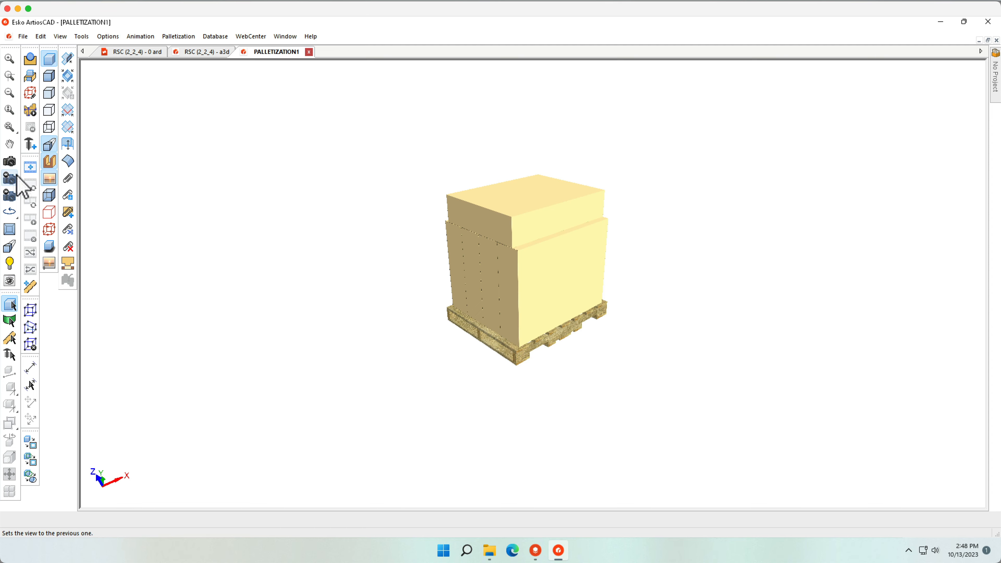
click(9, 161)
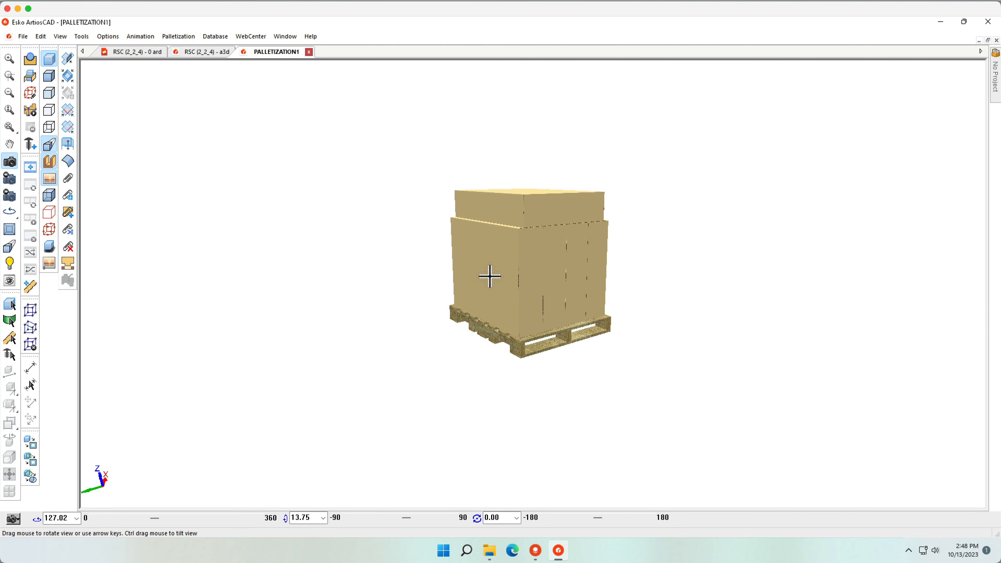
click(22, 36)
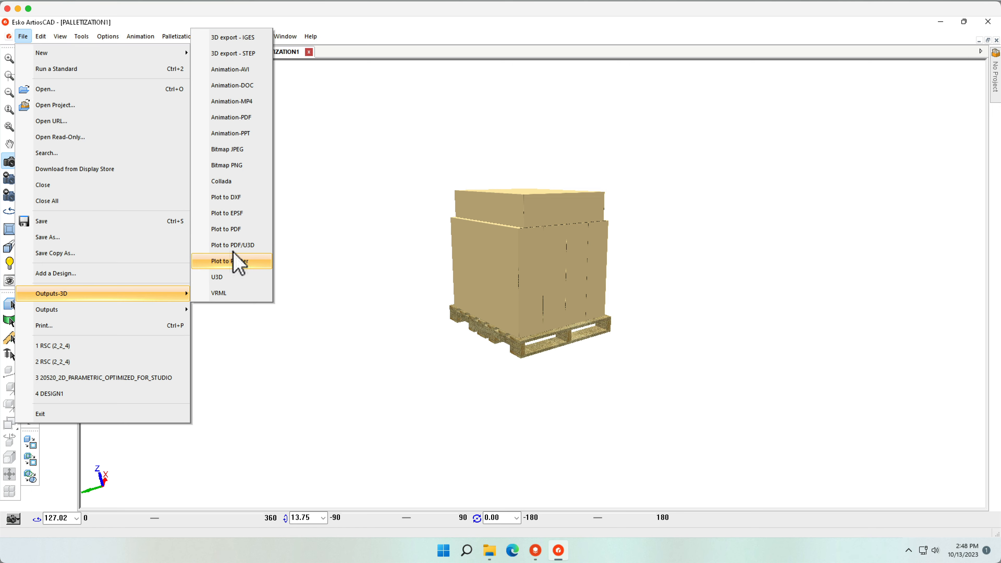
mouse_move(233, 185)
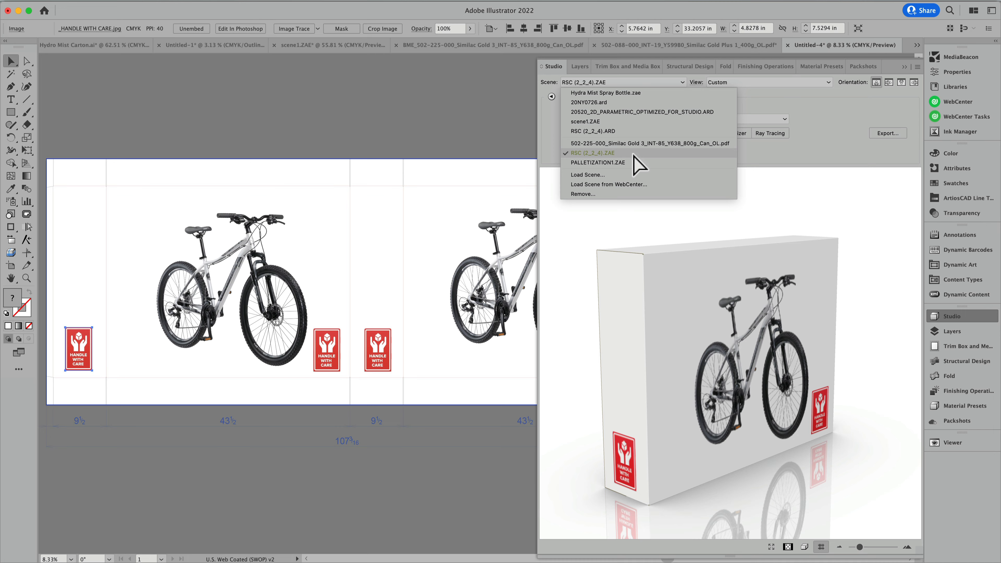
mouse_move(596, 167)
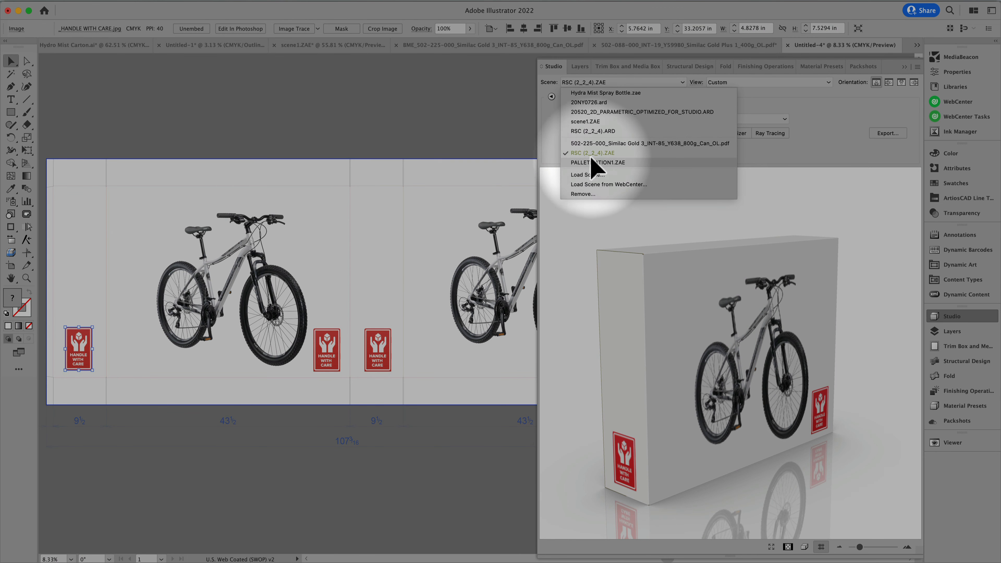
mouse_move(591, 141)
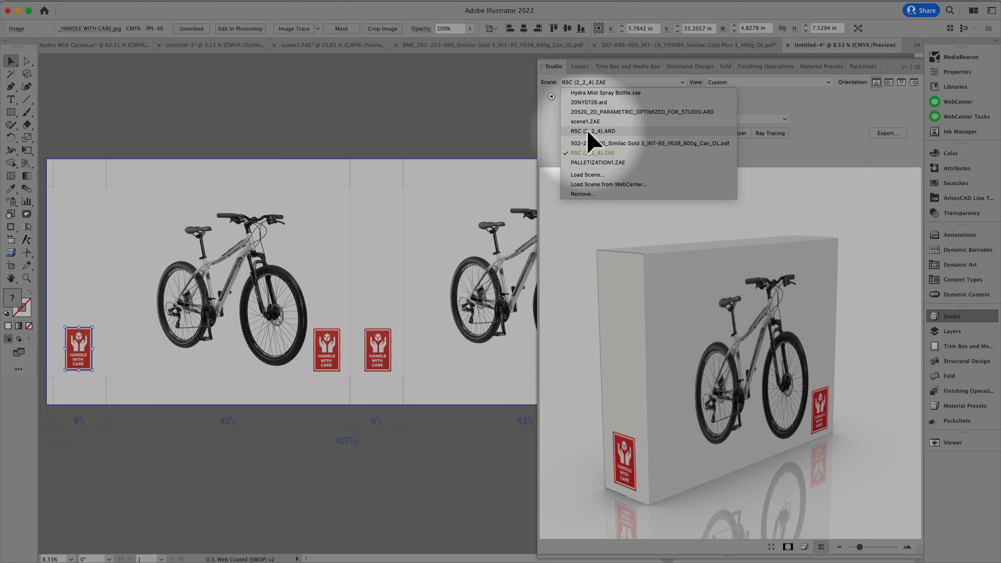
- Load the PALLETIZATION1.ZAE scene into the Studio 3D preview, showing the bike-printed pallet load
click(591, 131)
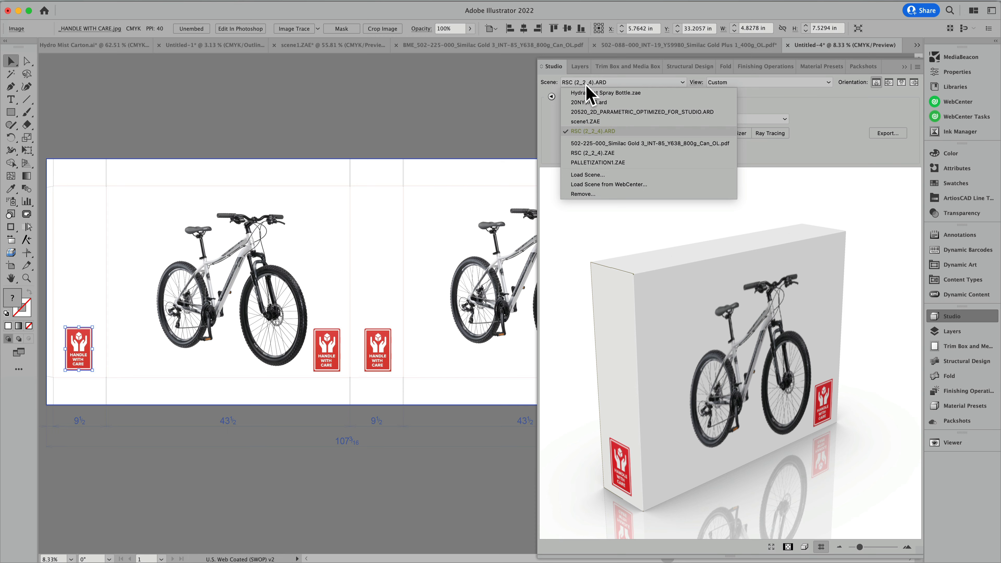
mouse_move(588, 131)
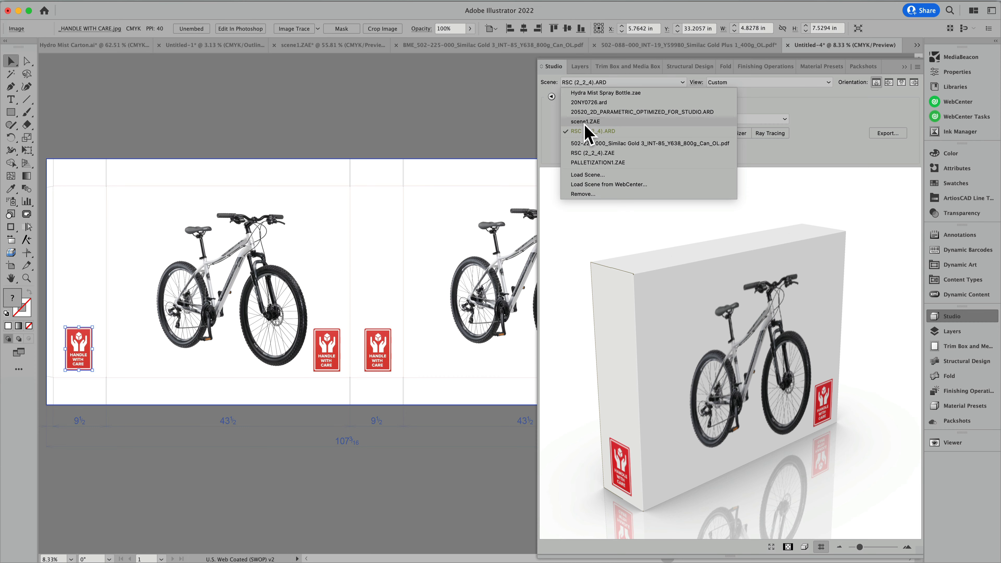
click(592, 153)
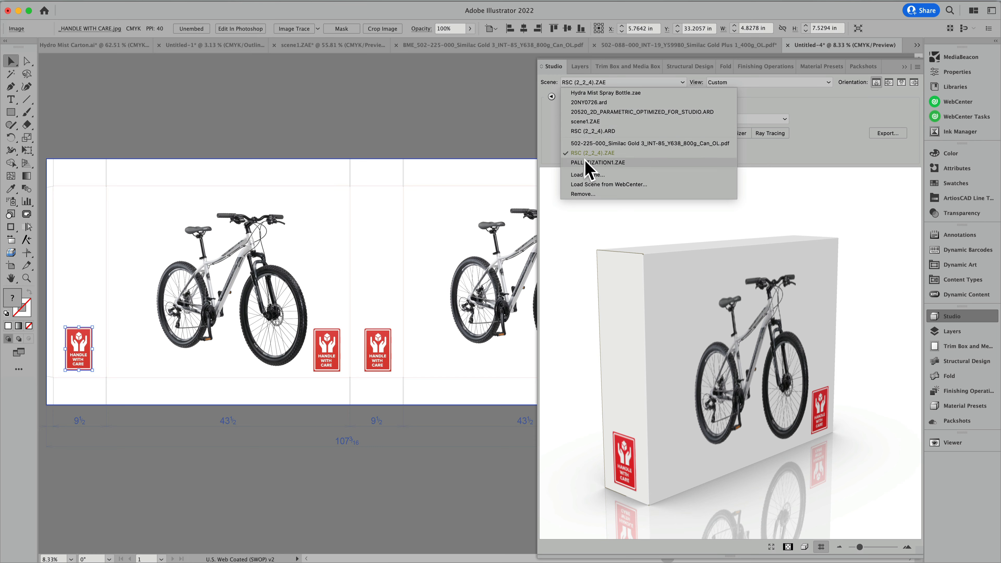
click(597, 162)
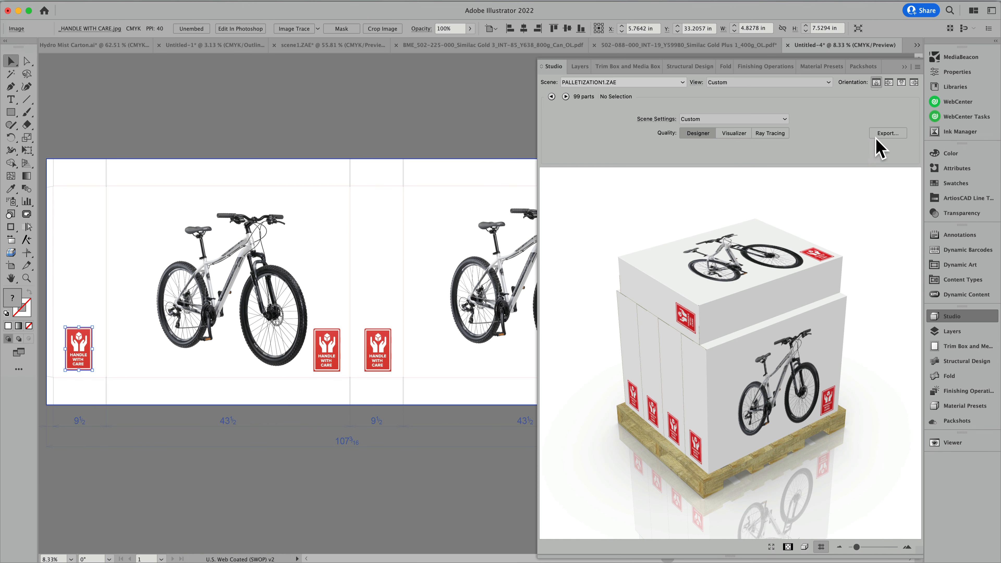
- Review the pallet render export as a 2400 × 2400 PNG image at 900 pixels/inch
click(888, 133)
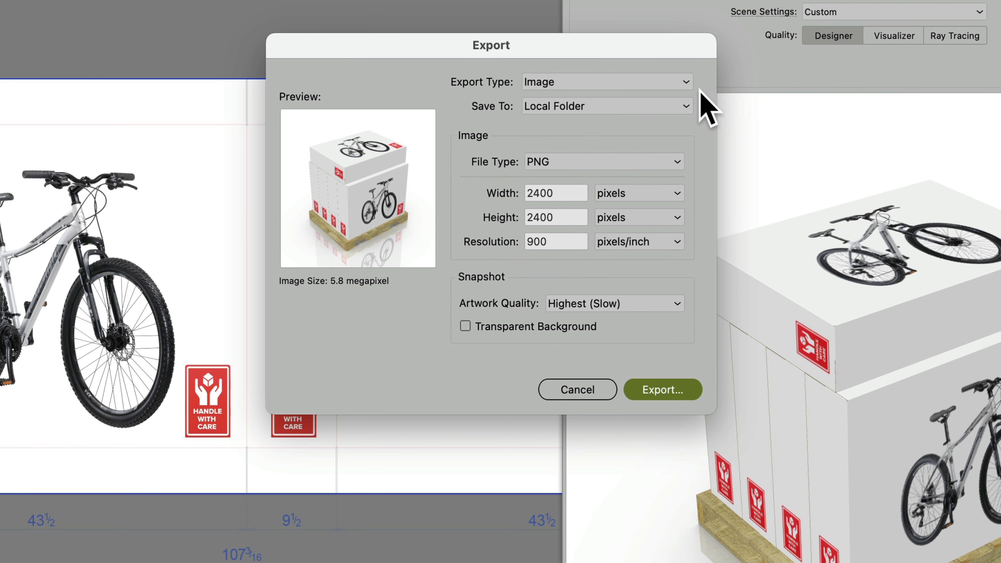
mouse_move(588, 173)
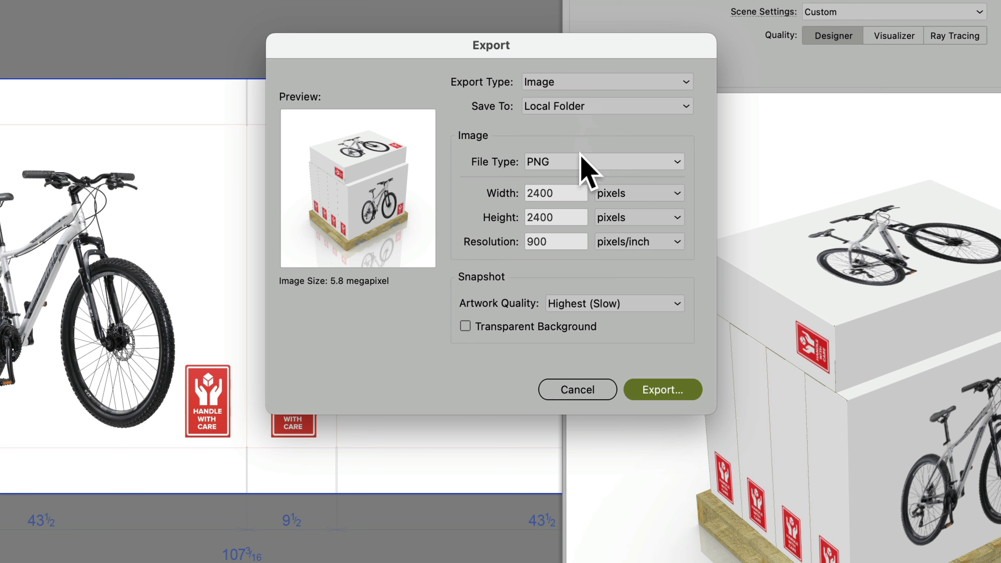
click(603, 162)
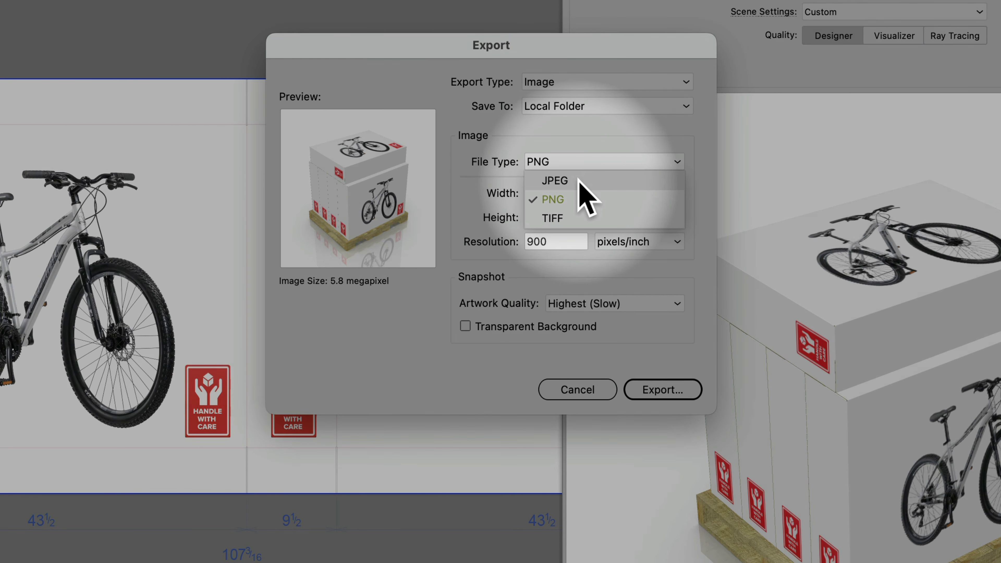
mouse_move(603, 102)
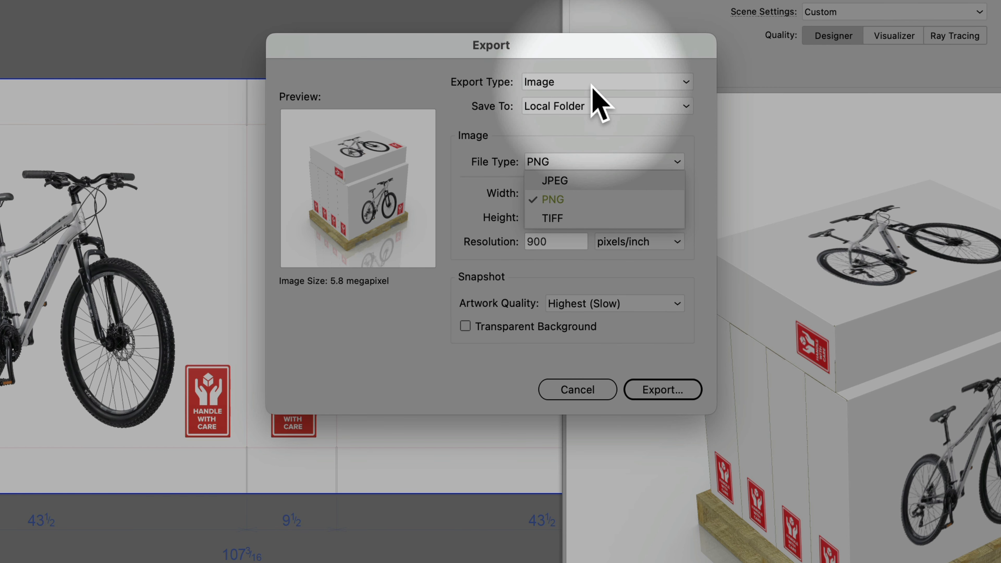
mouse_move(663, 390)
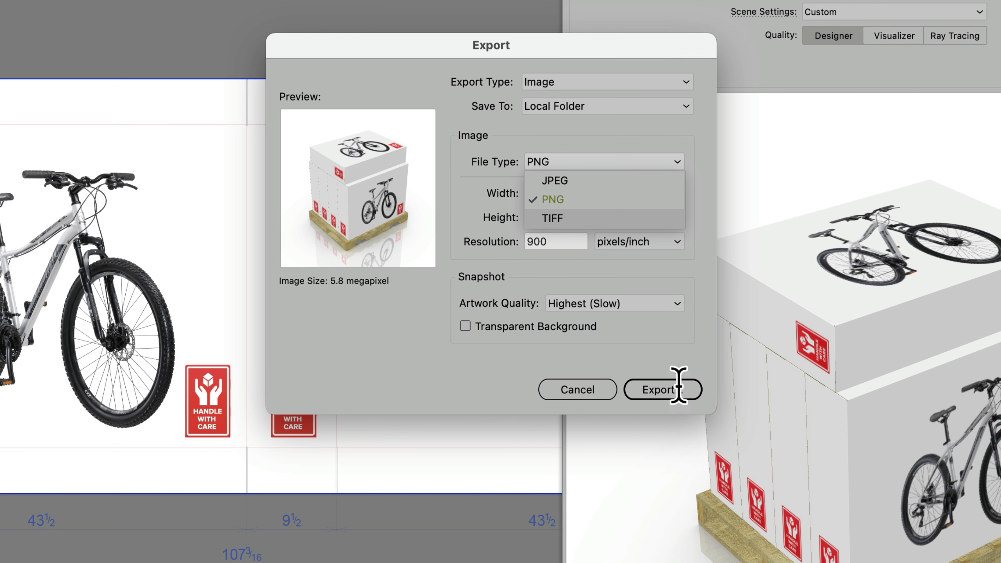